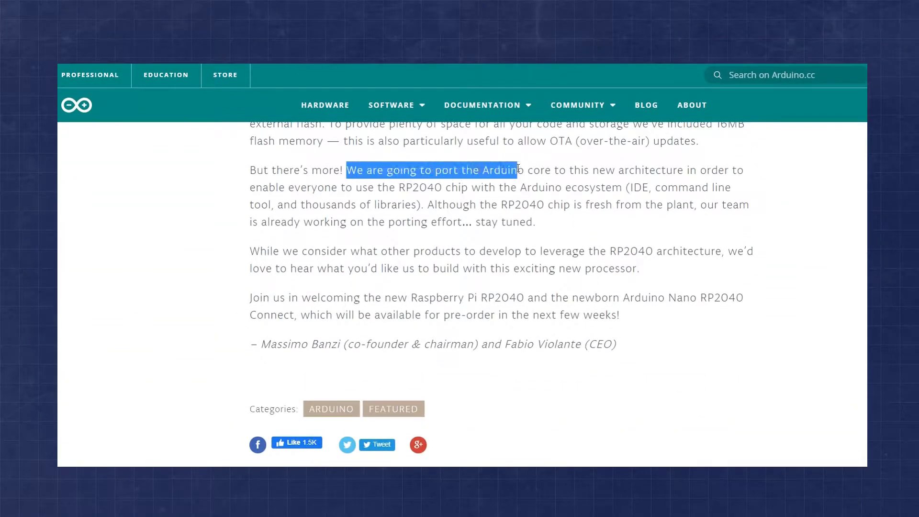
# - Browse to thonny.org and download the thonny-3.3.3 Windows installer into Downloads
pyautogui.moveTo(516, 171); pyautogui.dragTo(684, 170)
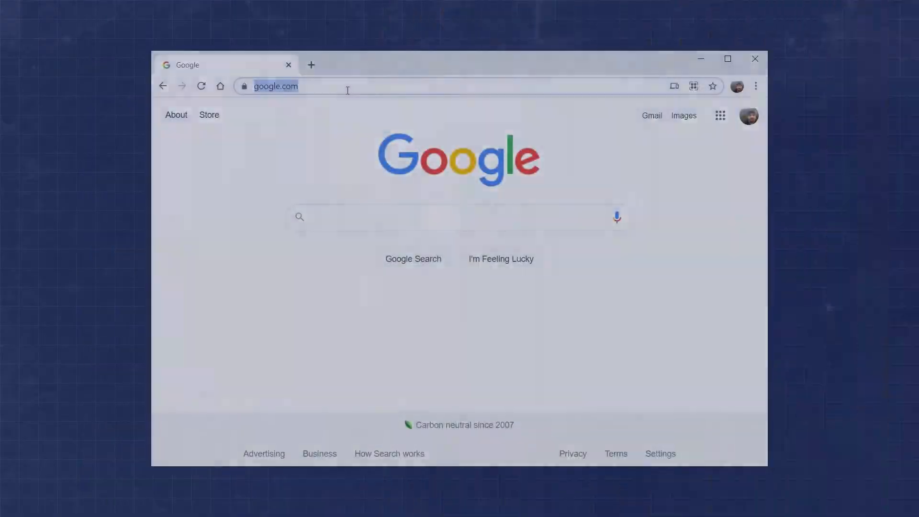
pyautogui.write('thonny.org')
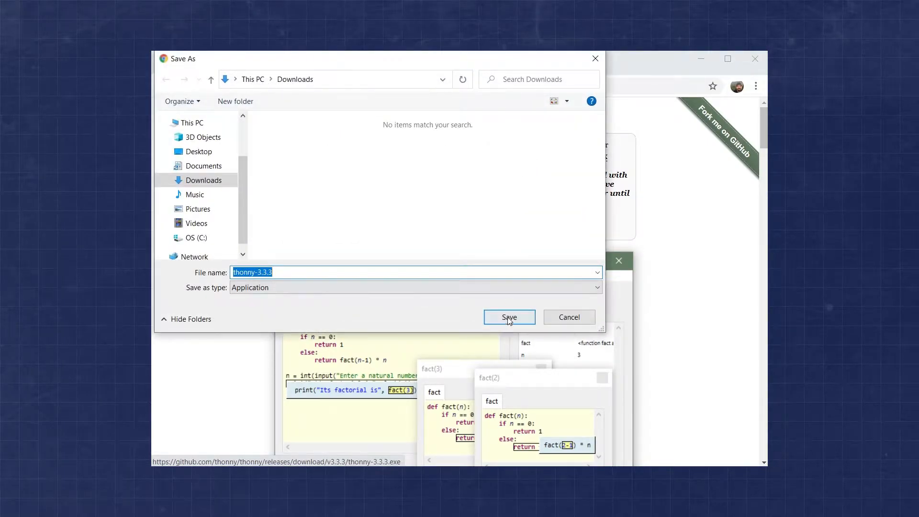
pyautogui.click(508, 317)
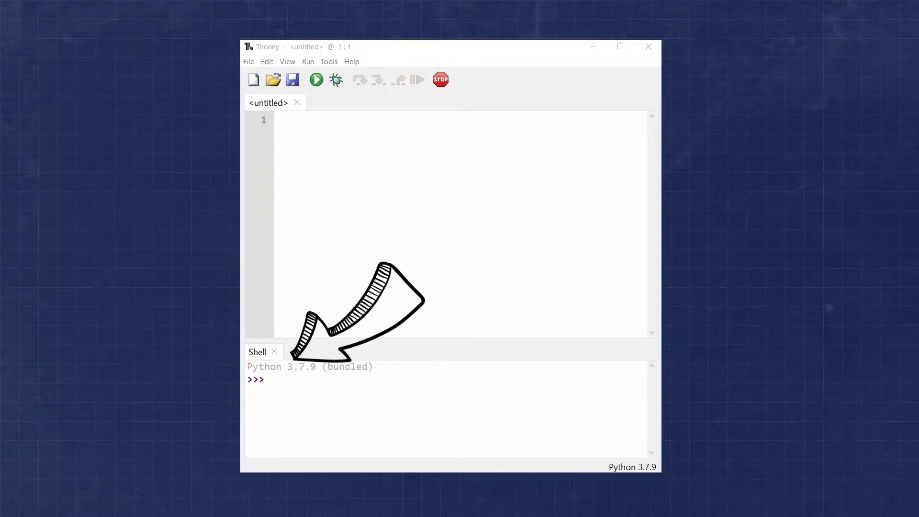
# - Set Thonny's interpreter to MicroPython (Raspberry Pi Pico) via Tools > Options and apply it
pyautogui.click(328, 61)
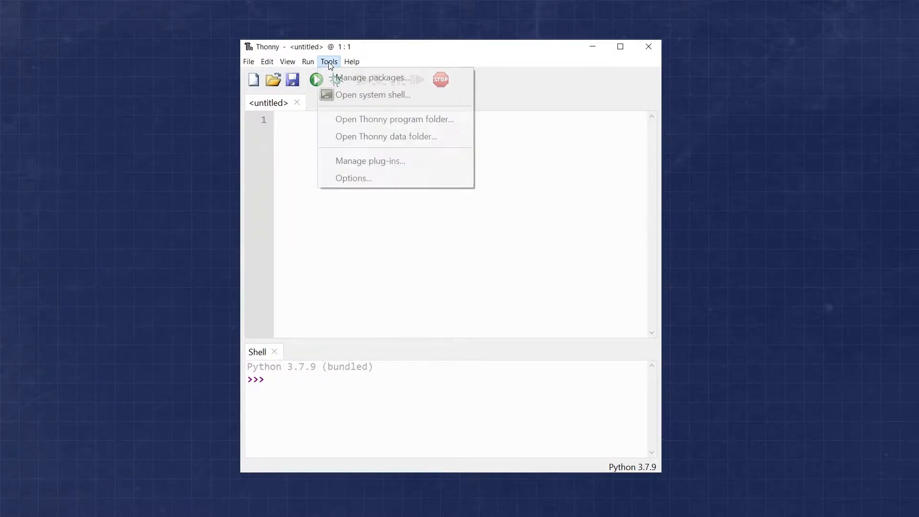
pyautogui.click(353, 178)
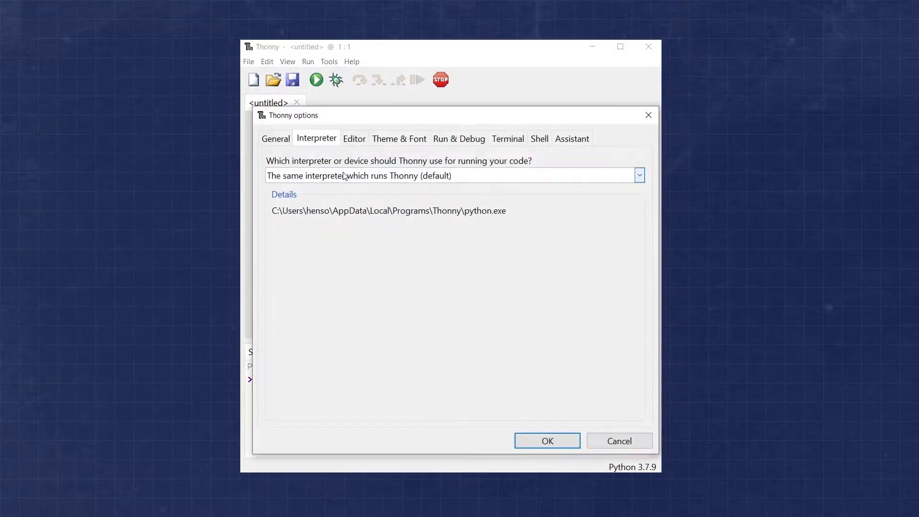
pyautogui.click(639, 175)
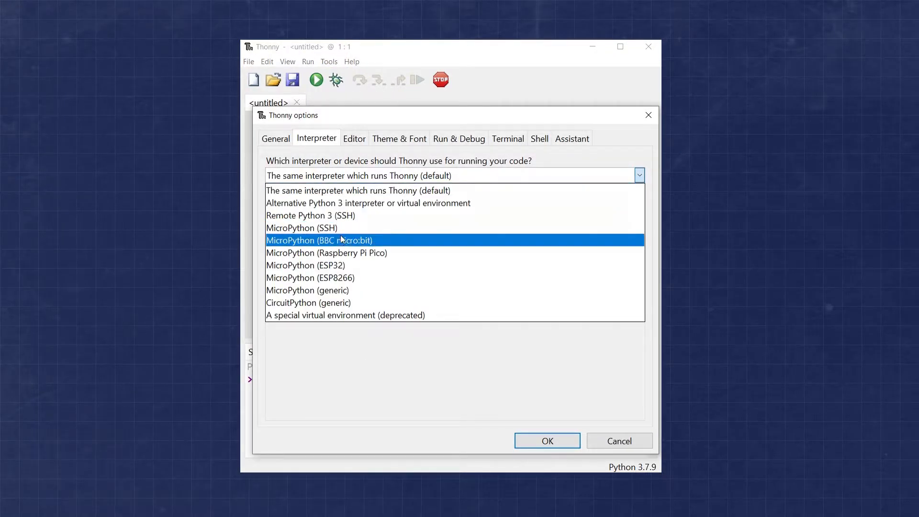
pyautogui.moveTo(326, 253)
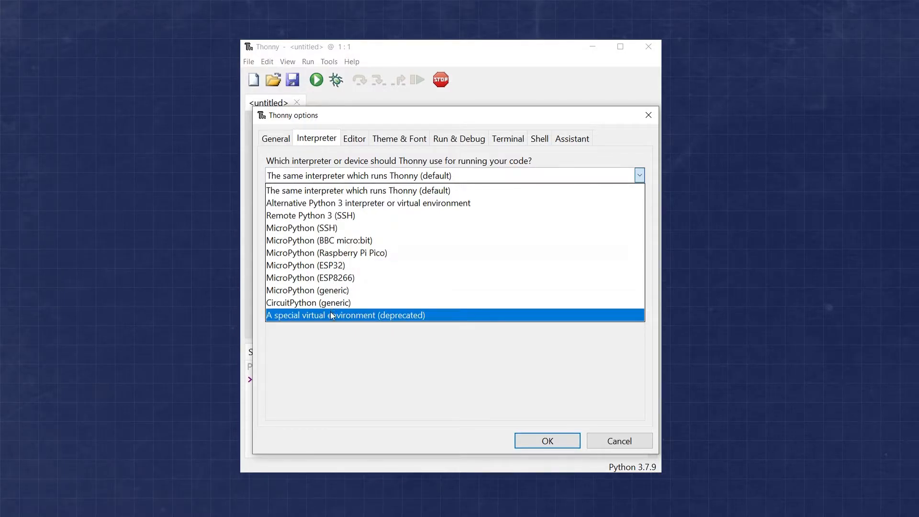
pyautogui.moveTo(327, 252)
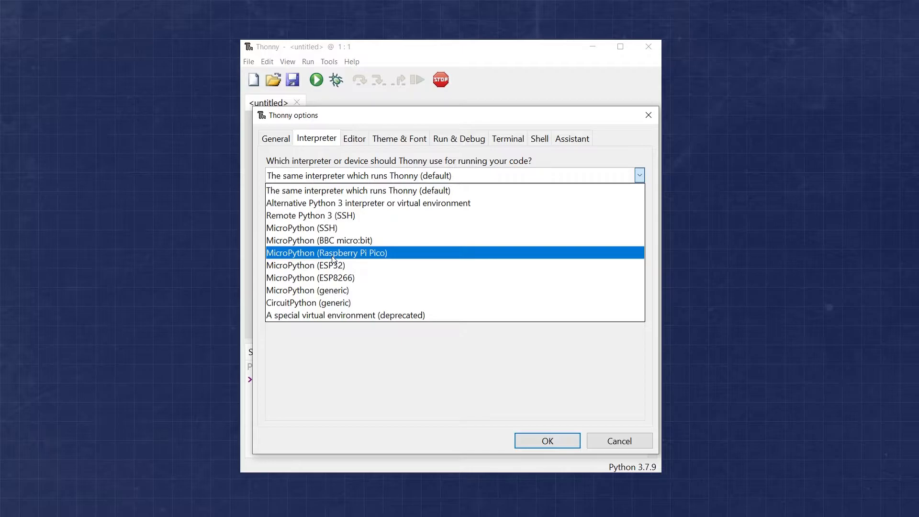
pyautogui.click(327, 253)
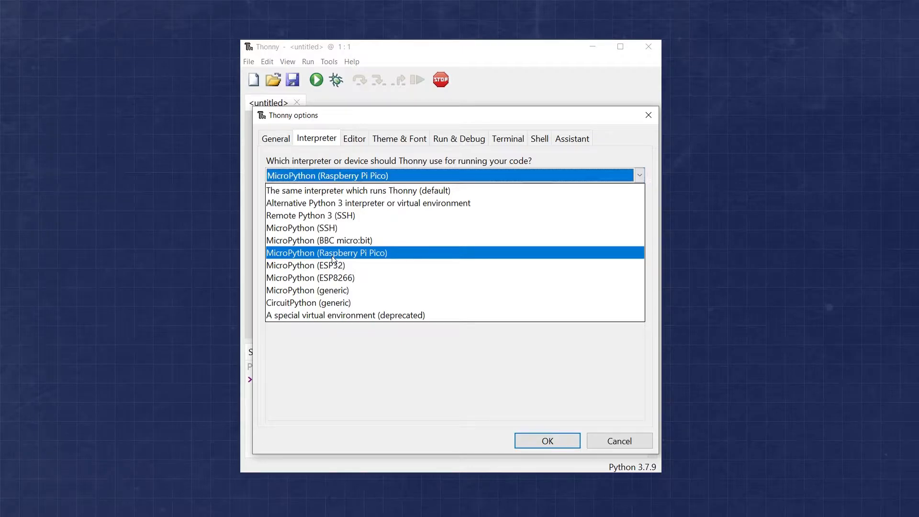
pyautogui.click(327, 253)
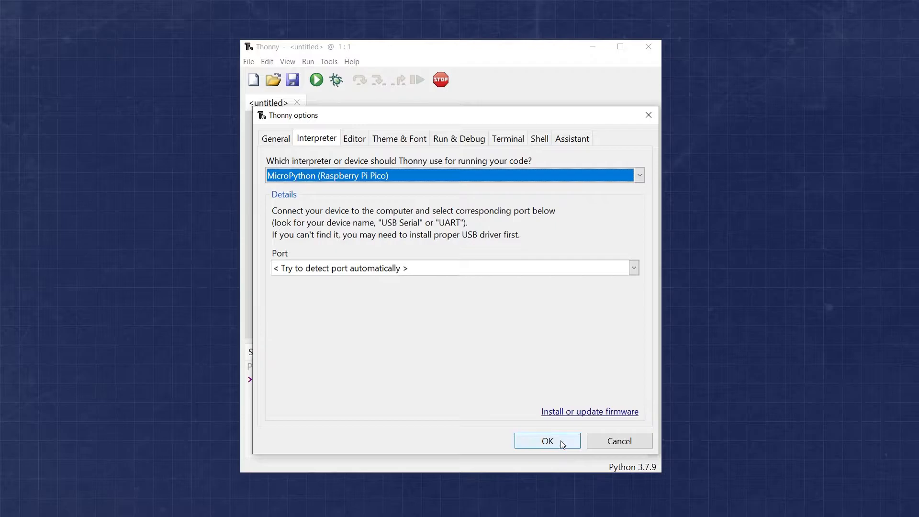
pyautogui.click(547, 440)
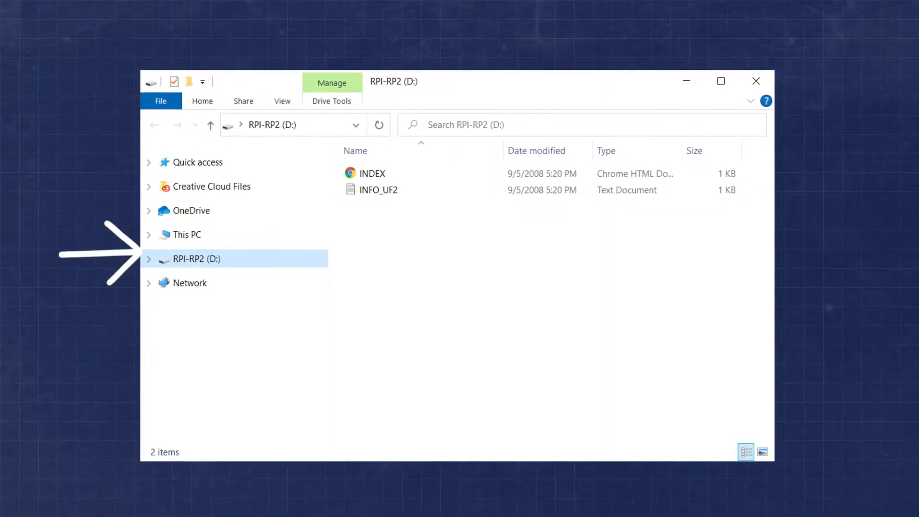
# - Open the INDEX page from the RPI-RP2 drive to show the Pico getting-started guide
pyautogui.doubleClick(378, 189)
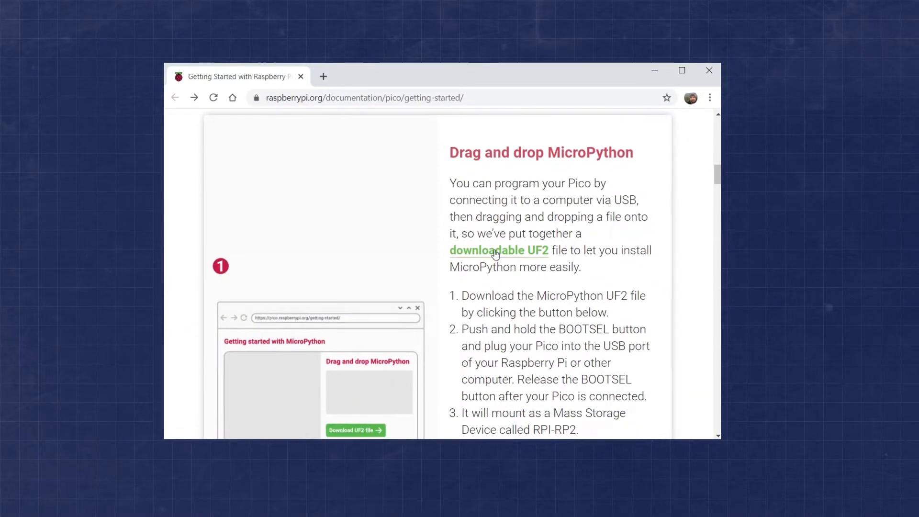
# - Download the rp2-pico-20210202-v1.14.uf2 MicroPython firmware into Downloads
pyautogui.click(499, 250)
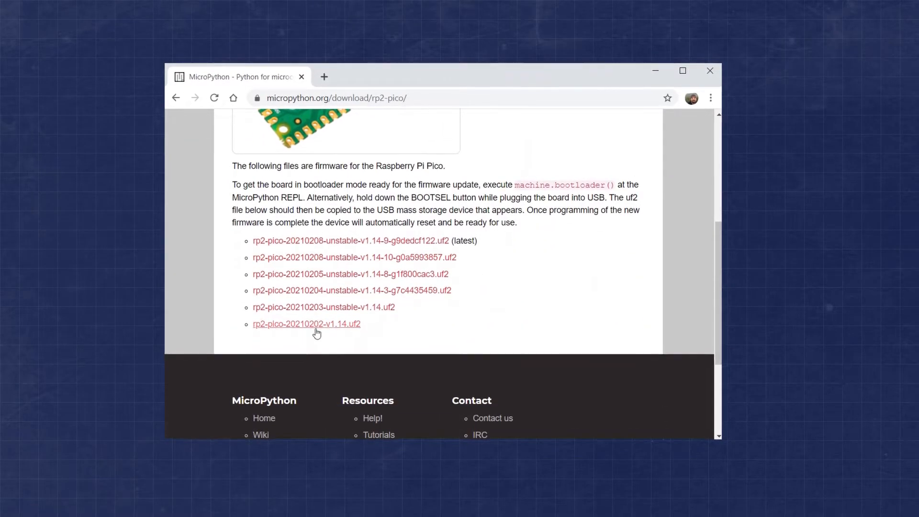
pyautogui.click(306, 323)
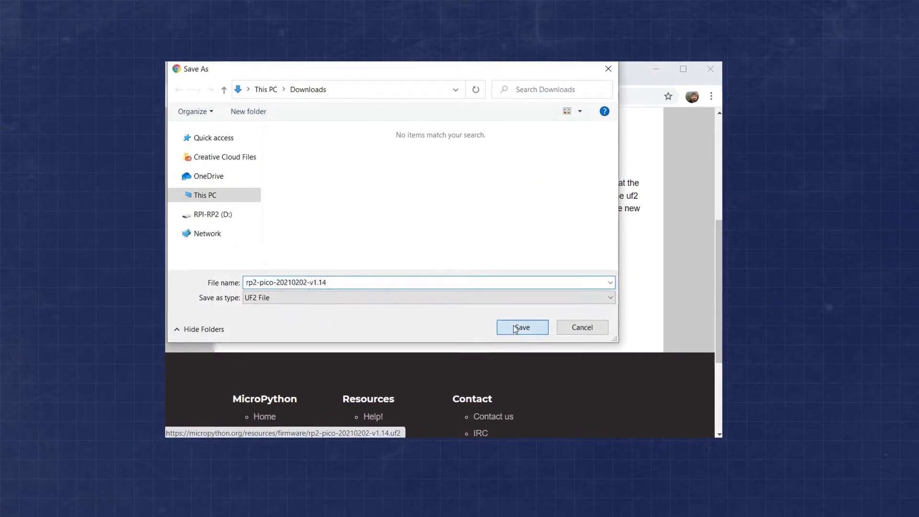
pyautogui.click(521, 328)
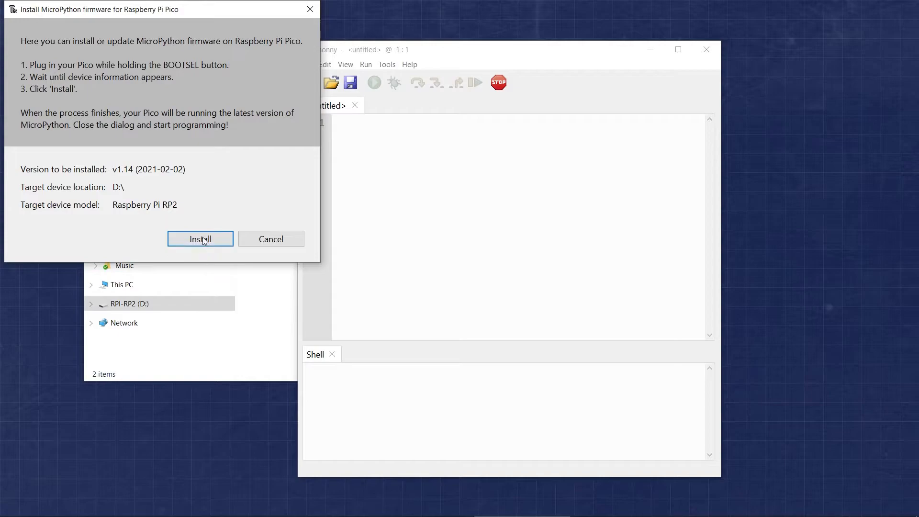
# - Install MicroPython v1.14 firmware onto the Pico and close the finished installer
pyautogui.click(200, 239)
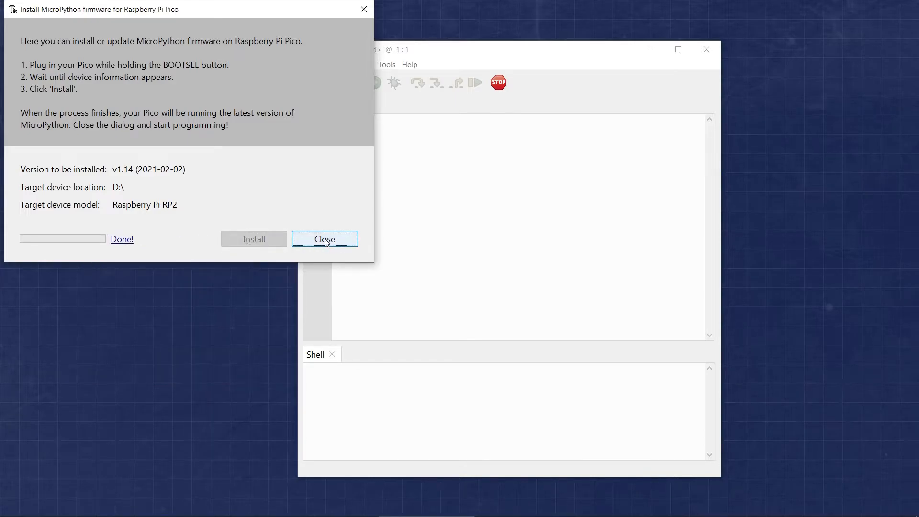
pyautogui.click(324, 239)
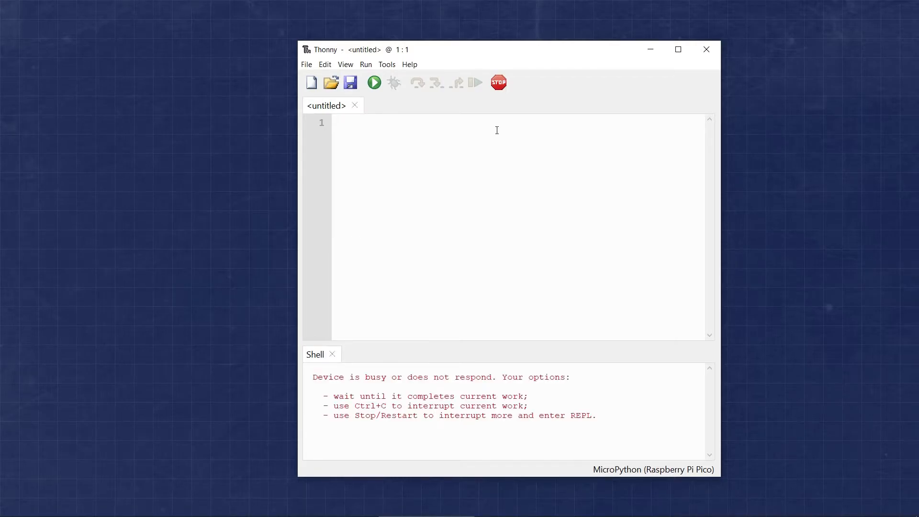
# - Try print("hello world") and a 5+ expression in the Pico shell
pyautogui.click(498, 83)
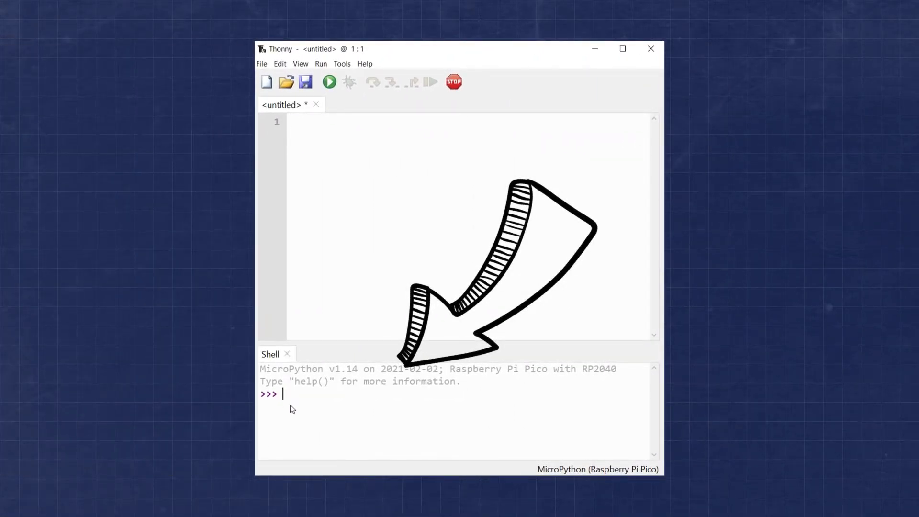
pyautogui.write('print("')
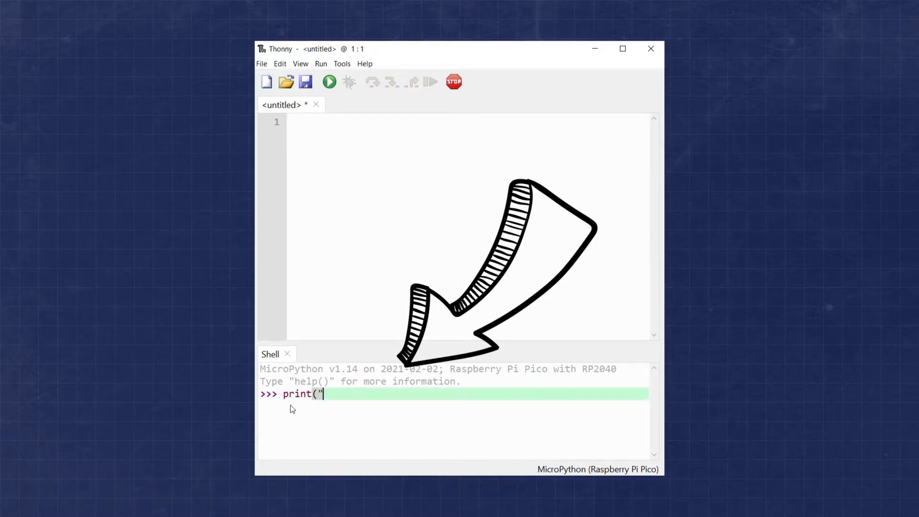
pyautogui.write('hello wo')
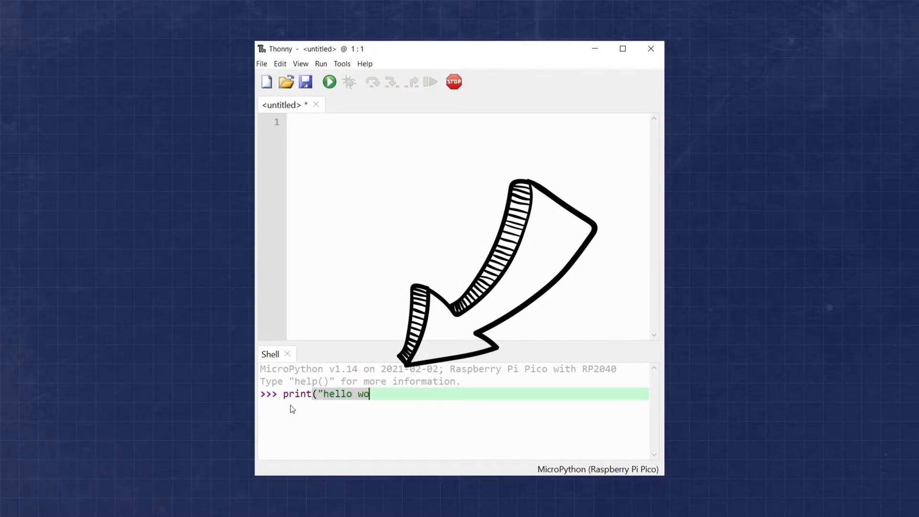
pyautogui.write('rld")')
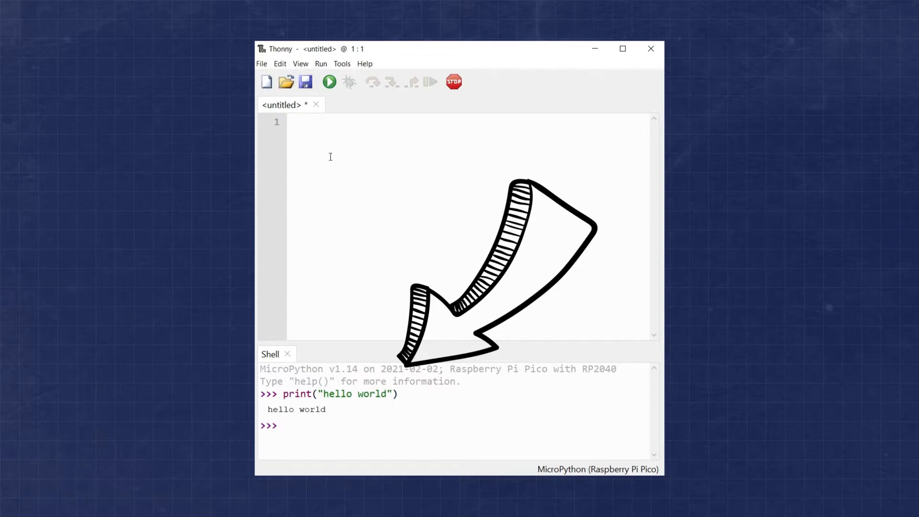
pyautogui.write('print')
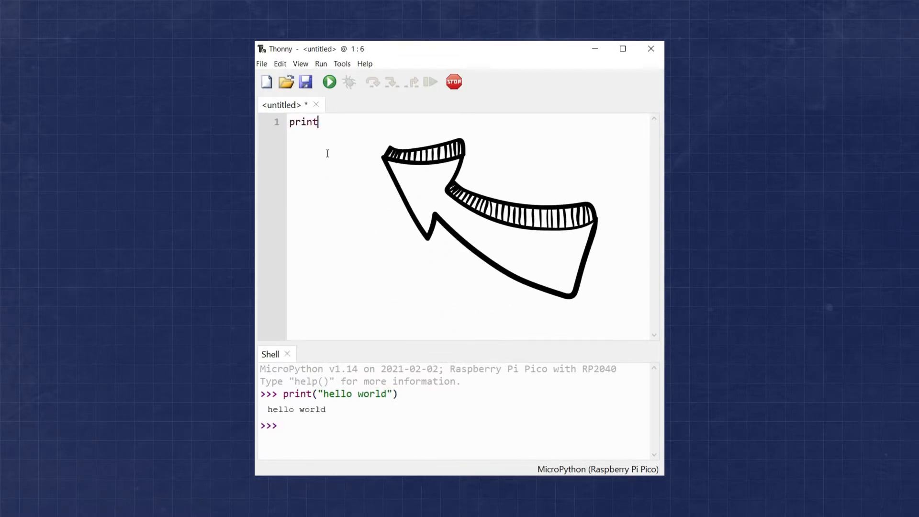
pyautogui.write('("he')
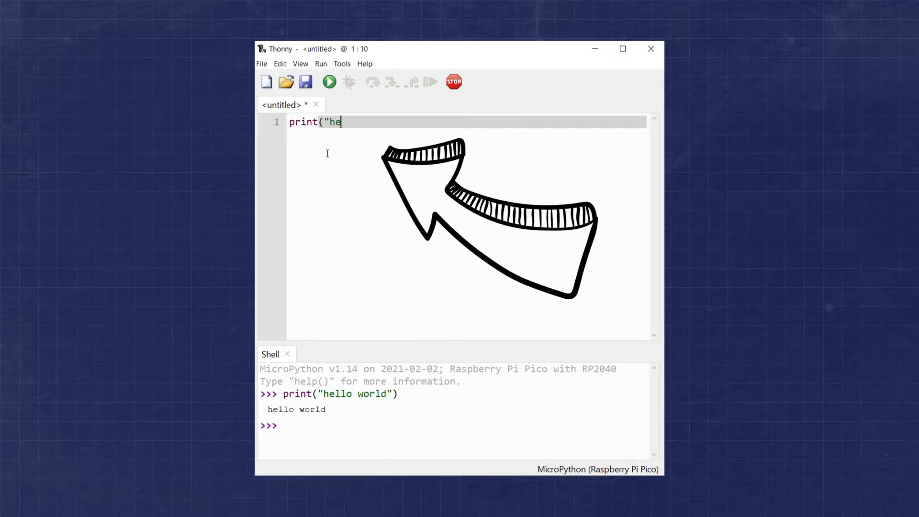
pyautogui.write('llo world")')
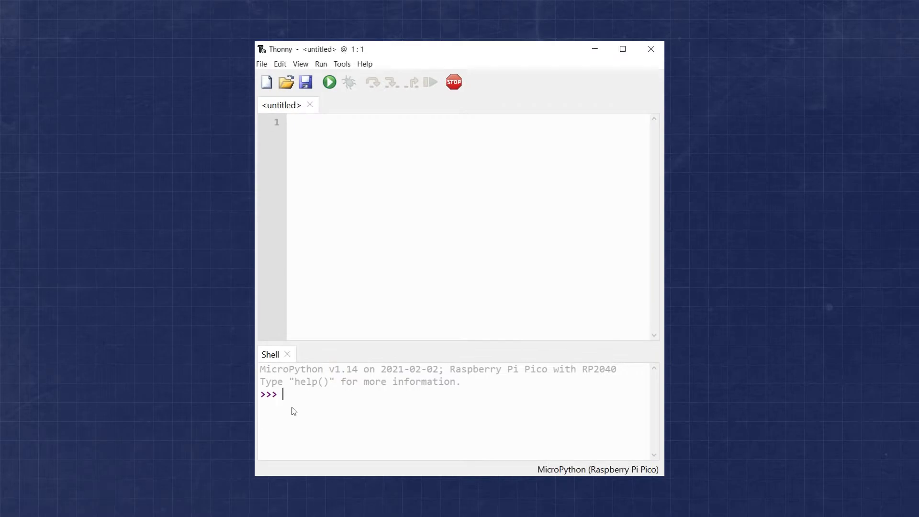
pyautogui.write('5+')
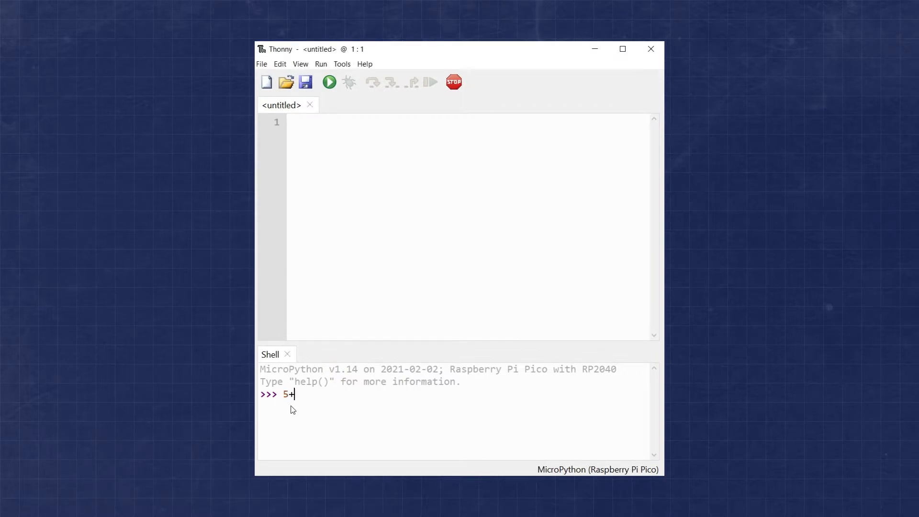
pyautogui.press('enter')
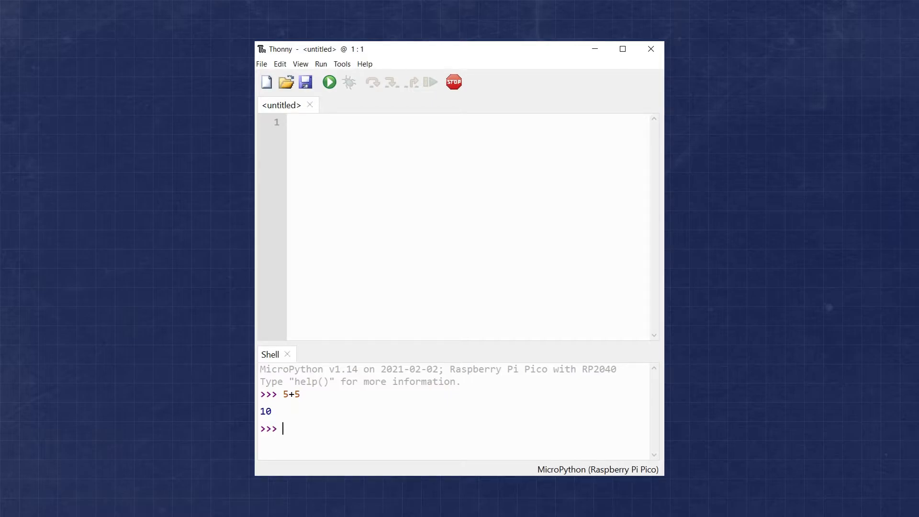
# - Enter 'from machine import Pin' and 'Pin(25, Pin.OUT)' in the shell
pyautogui.write('from machine')
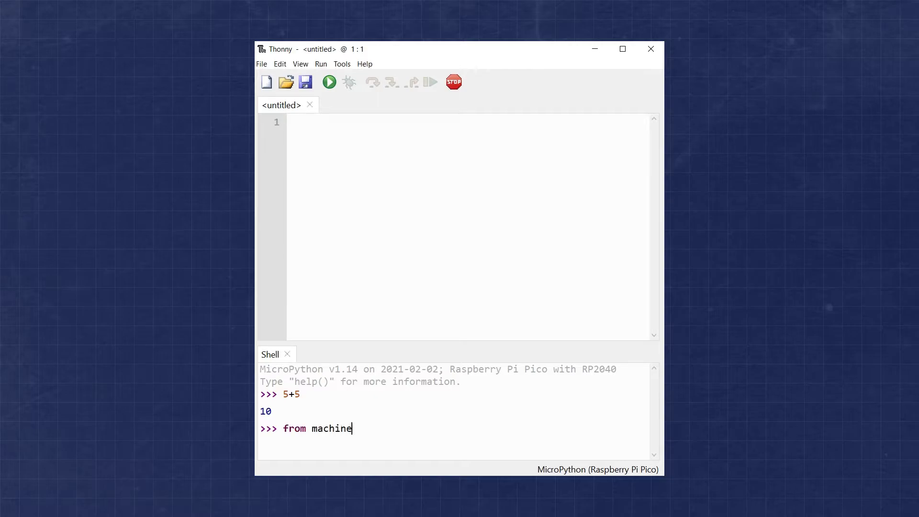
pyautogui.write('import Pin')
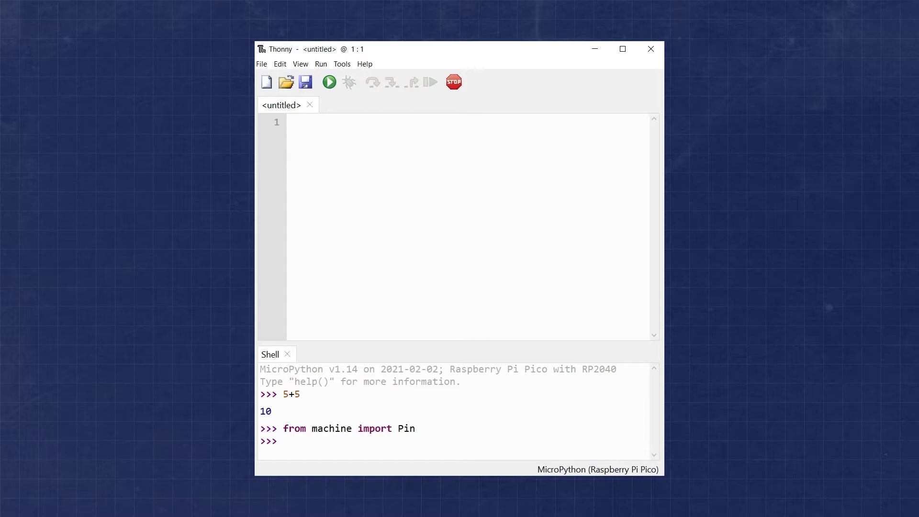
pyautogui.write('Pin')
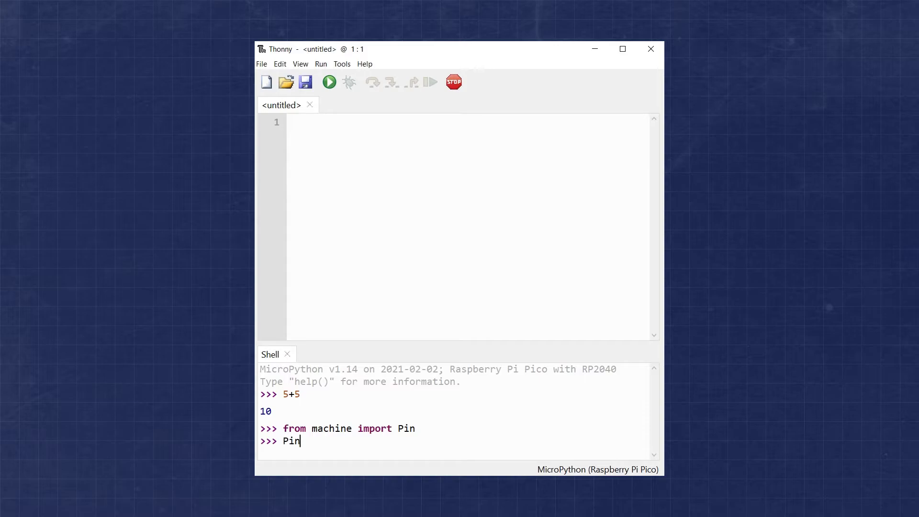
pyautogui.write('(')
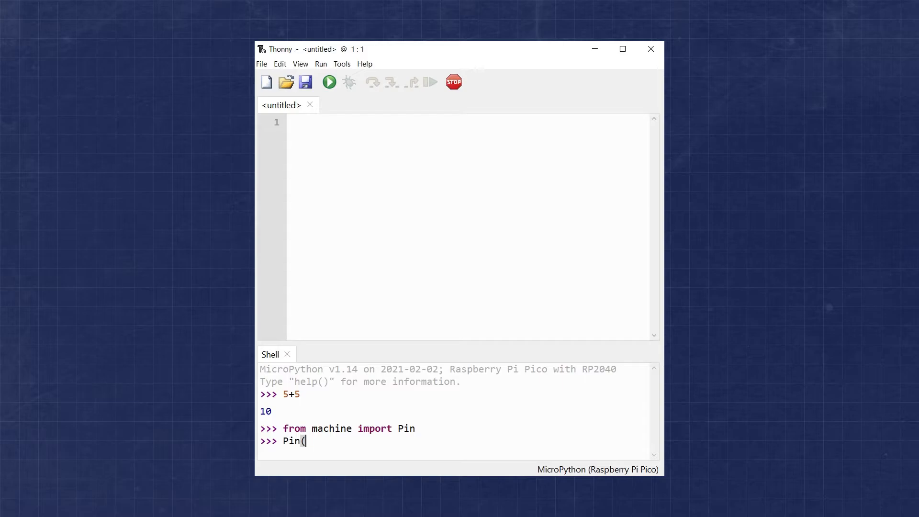
pyautogui.write('25')
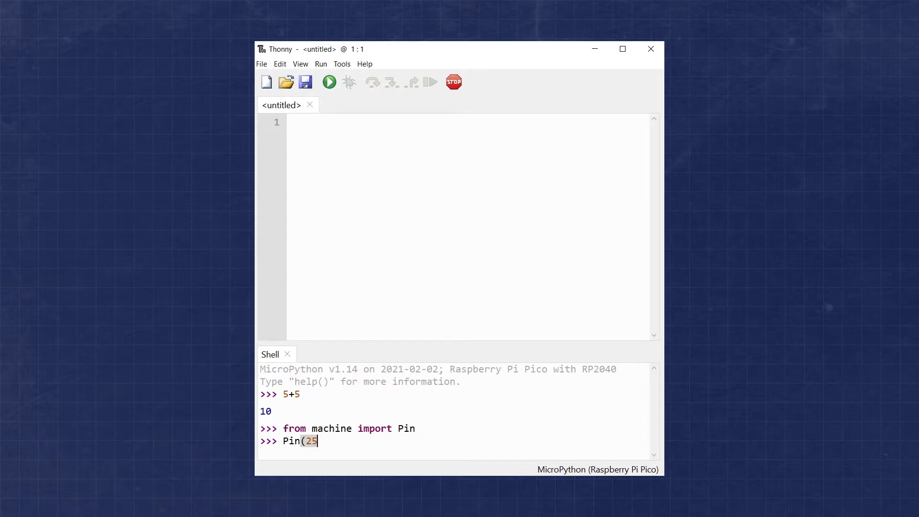
pyautogui.write(', Pin')
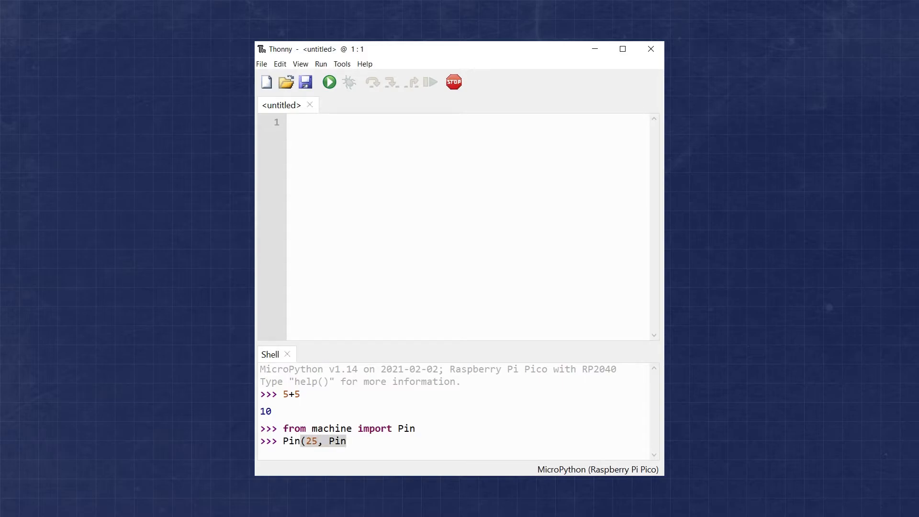
pyautogui.write('.OUT)')
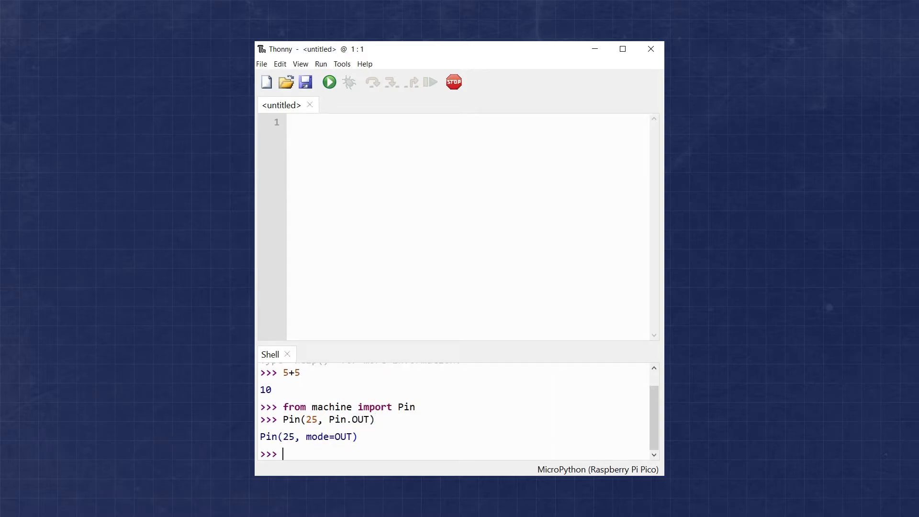
# - Start entering Pin(25).value in the shell to set the LED pin
pyautogui.write('p')
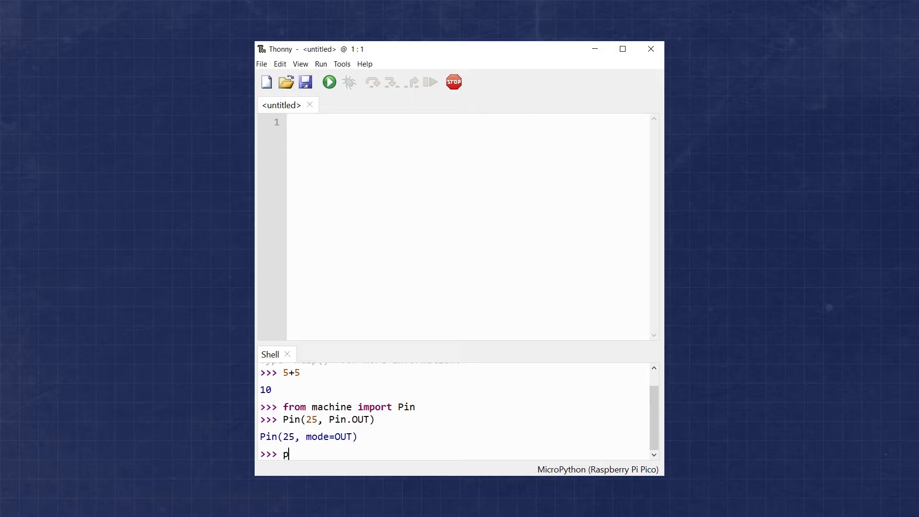
pyautogui.write('in(')
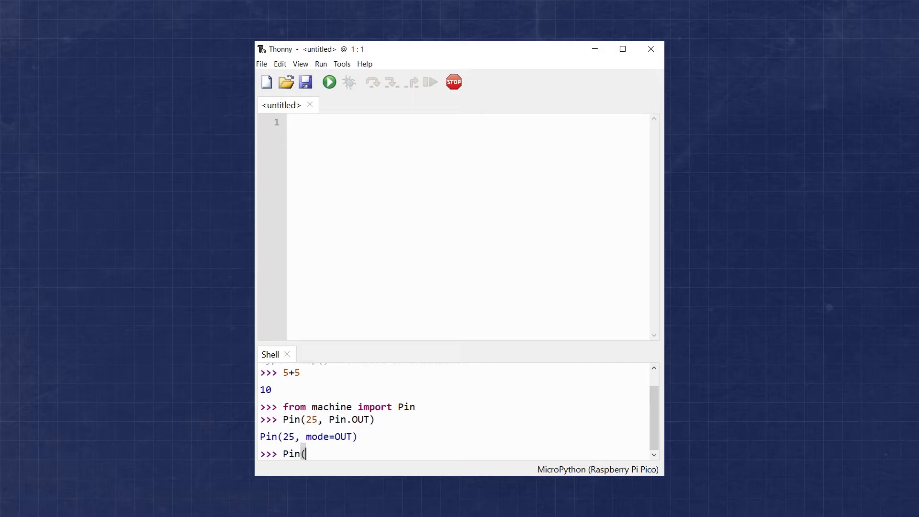
pyautogui.write('25)')
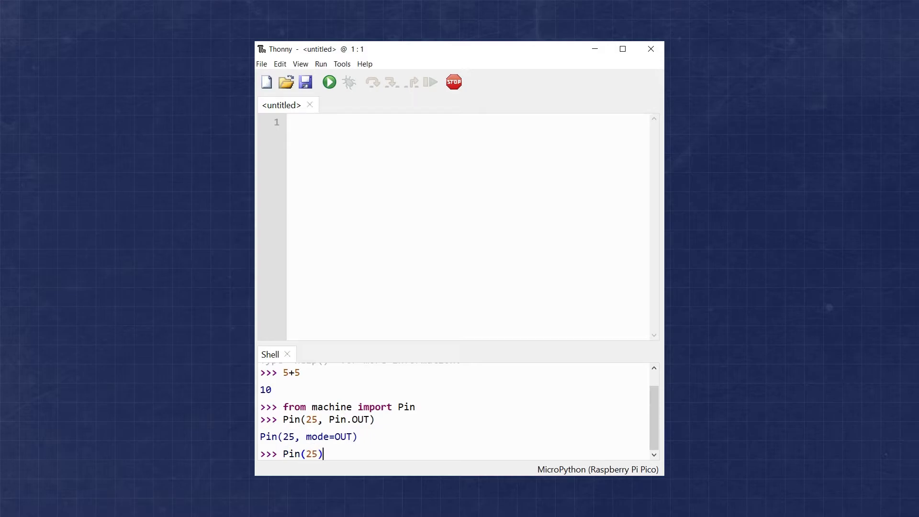
pyautogui.write('.value(1')
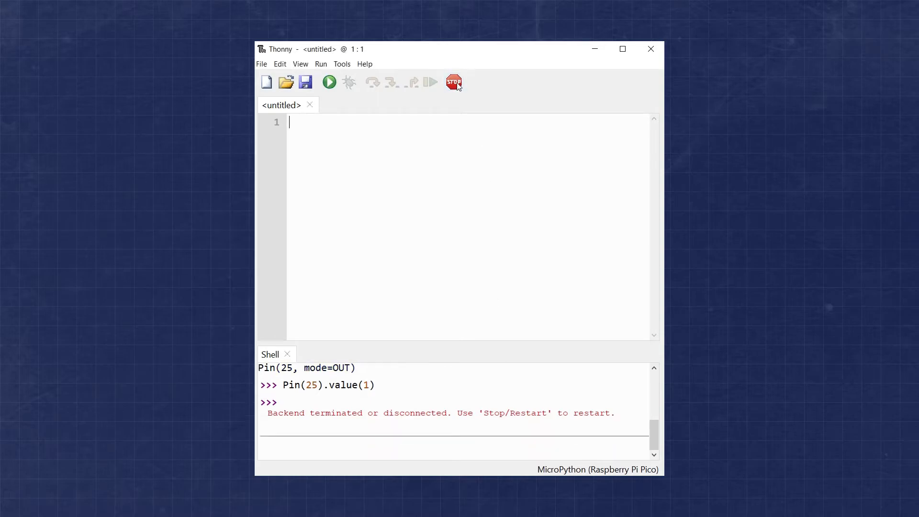
# - Restart the disconnected MicroPython backend with the Stop/Restart button
pyautogui.click(454, 82)
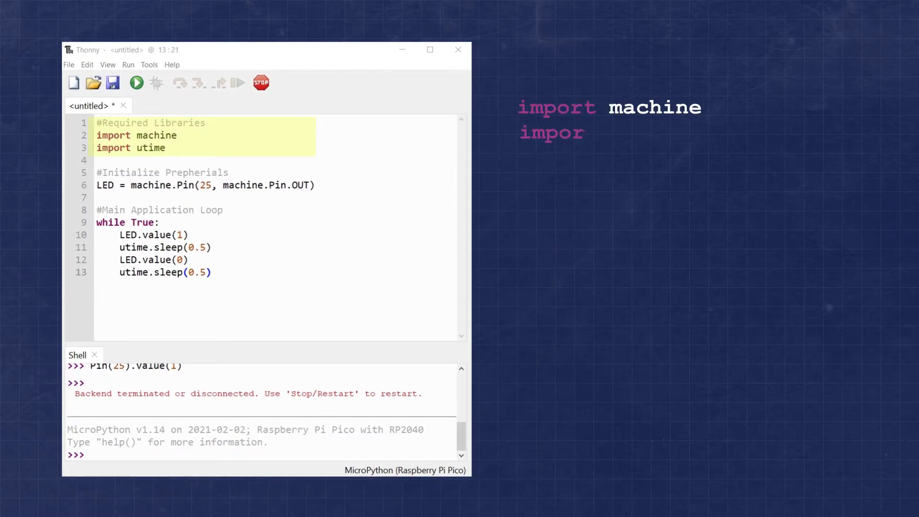
pyautogui.write('utime')
pyautogui.write('LED = machine.P')
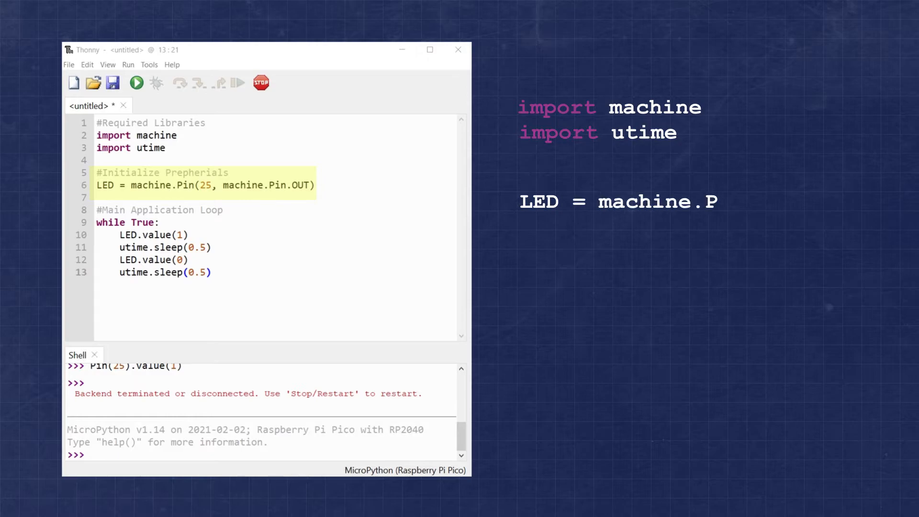
pyautogui.write('in(25,')
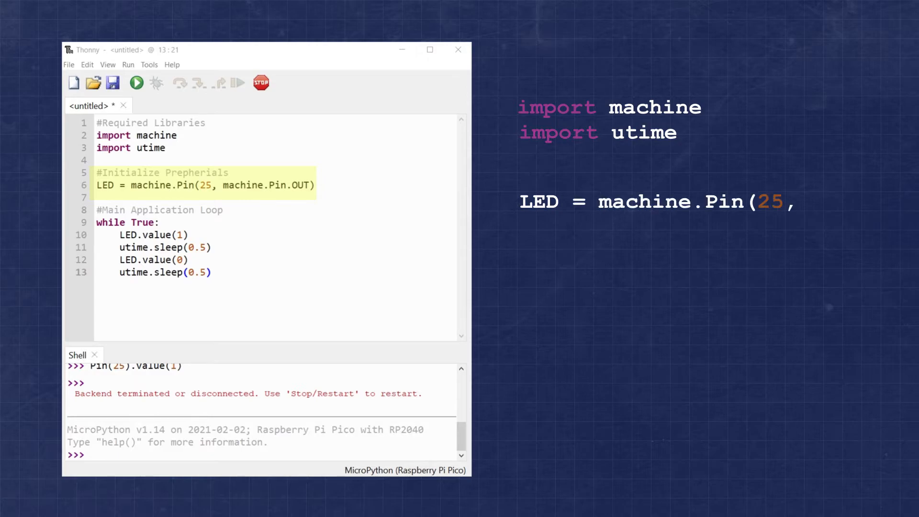
pyautogui.write('machine.Pin.OUT')
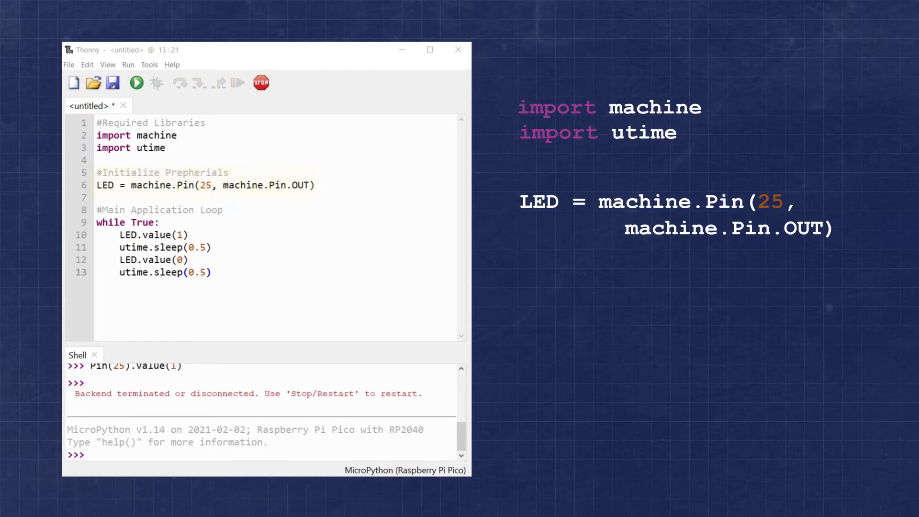
pyautogui.moveTo(92, 210); pyautogui.dragTo(211, 272)
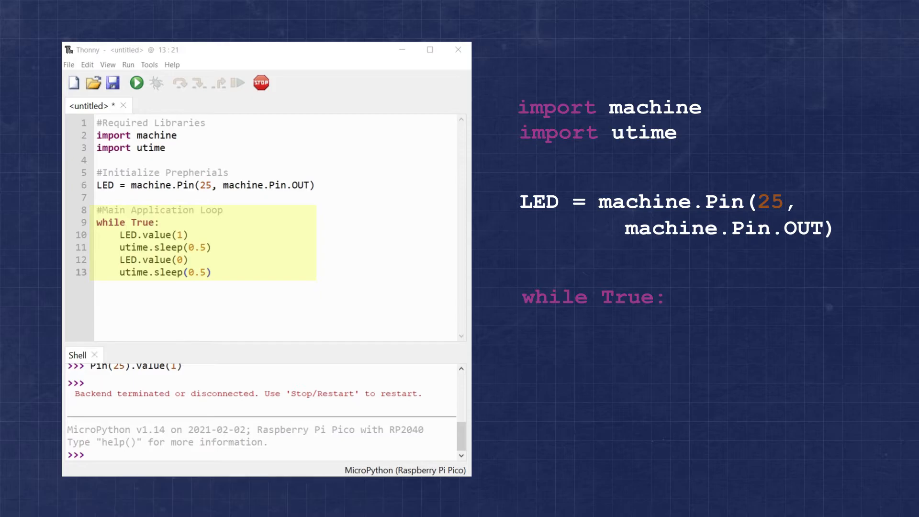
pyautogui.write('LED.value(1)')
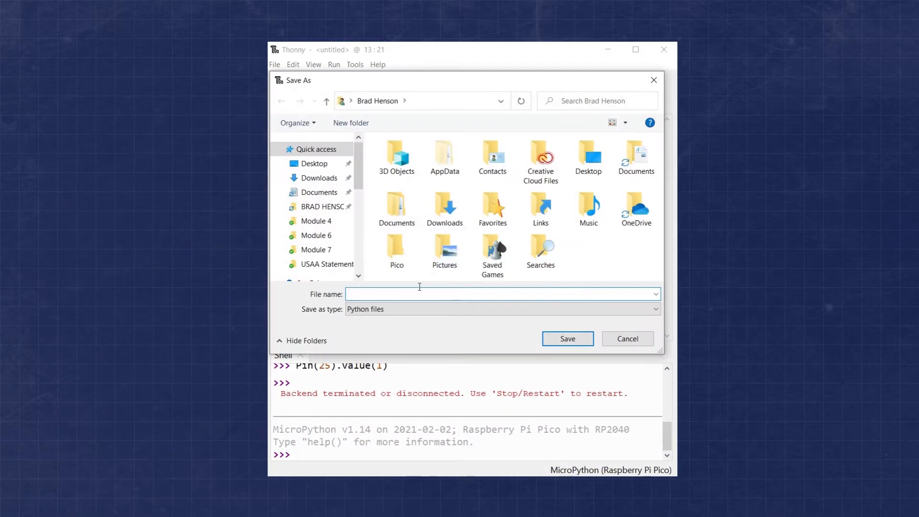
# - Save the blink script locally as blinky.py and run it on the Pico
pyautogui.click(566, 338)
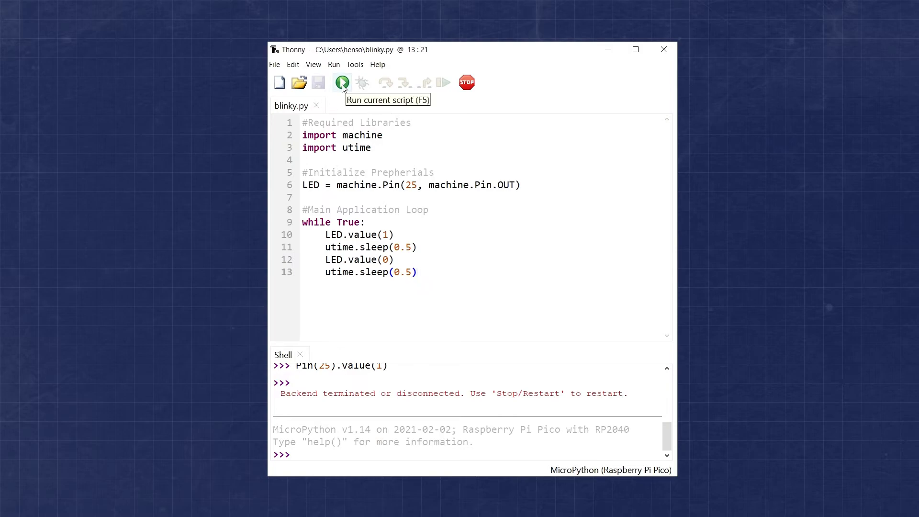
pyautogui.click(342, 82)
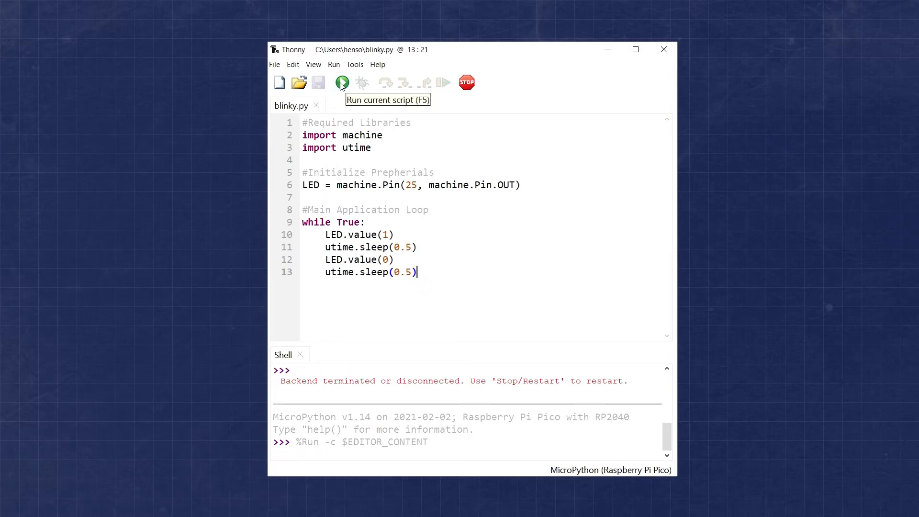
pyautogui.click(341, 82)
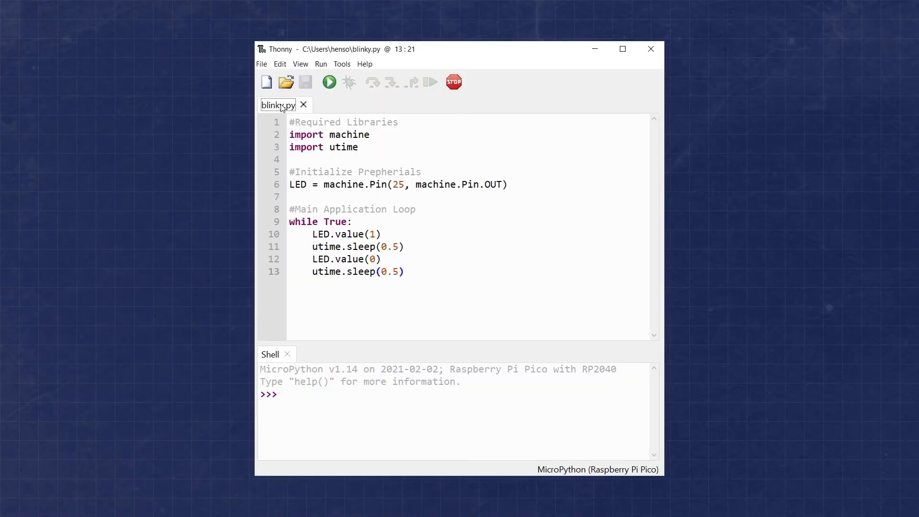
# - Save the blink script onto the Raspberry Pi Pico as main.py via File > Save as
pyautogui.click(260, 64)
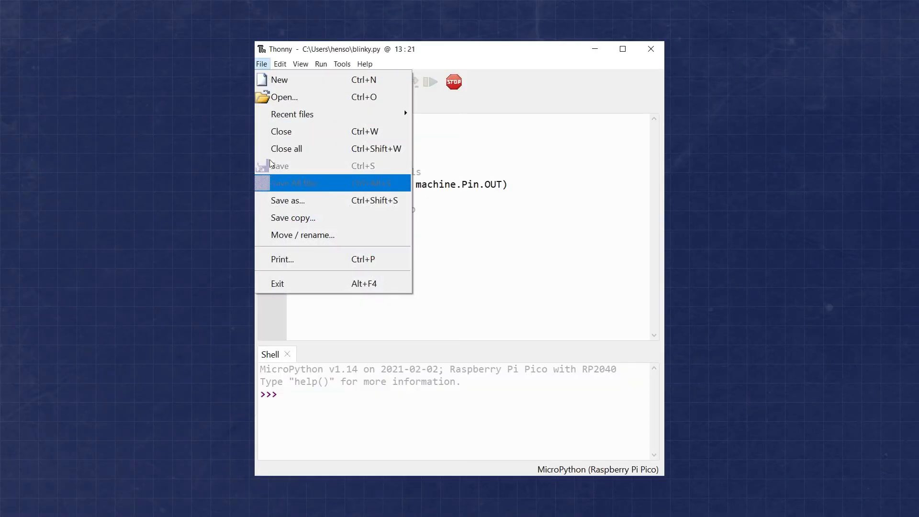
pyautogui.click(295, 183)
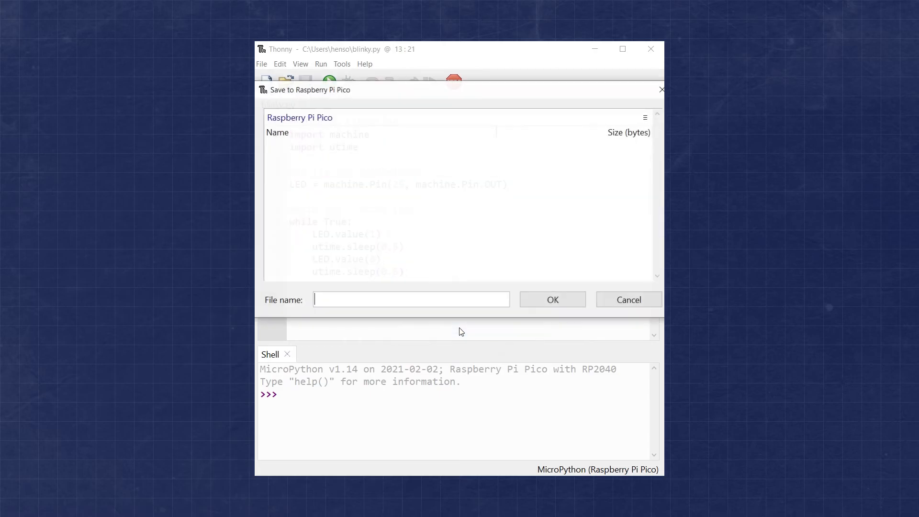
pyautogui.write('main.py')
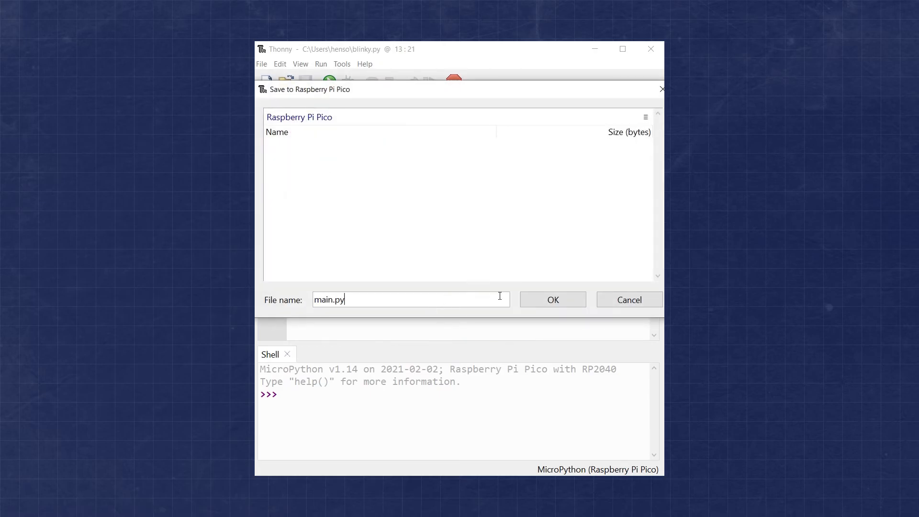
pyautogui.click(551, 300)
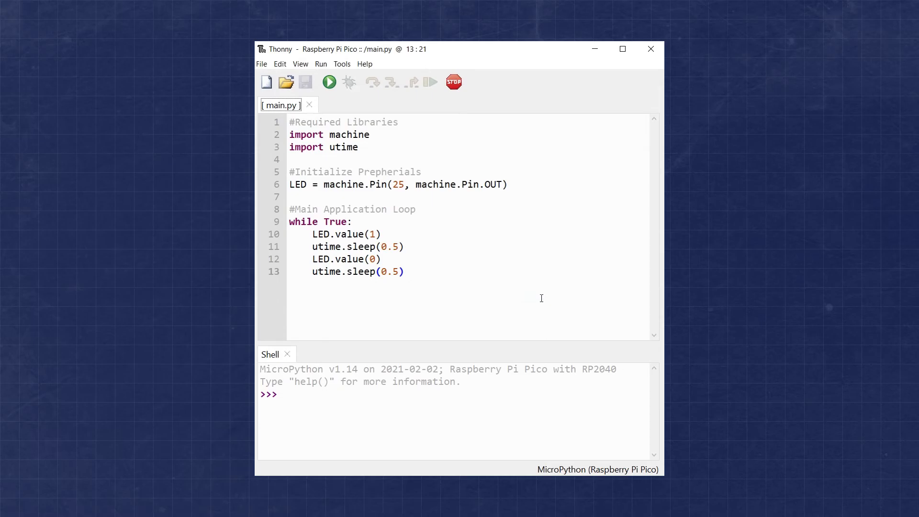